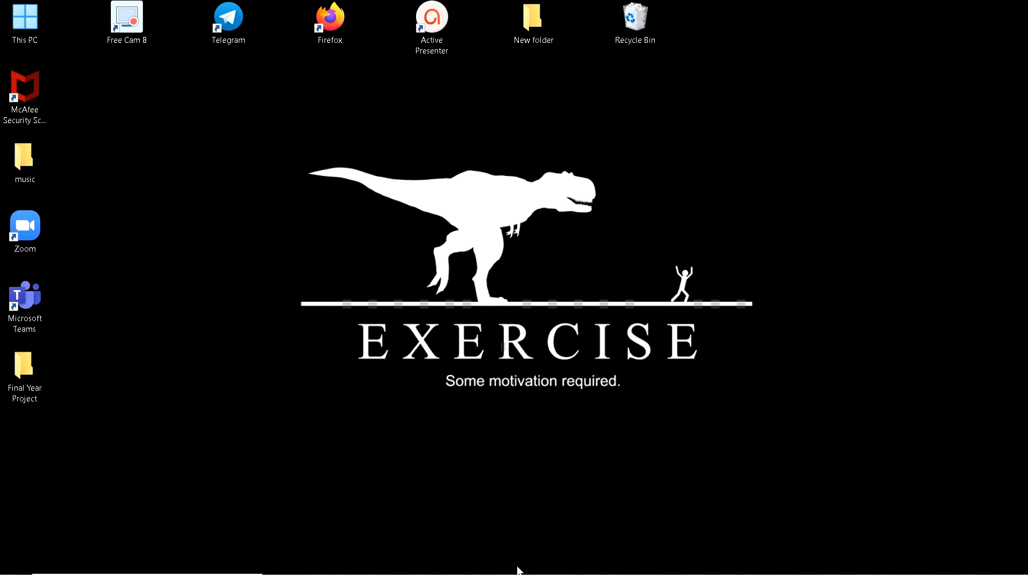
- Highlight the ECE branch requirement and eligible branch list in the Virtusa post
click(511, 562)
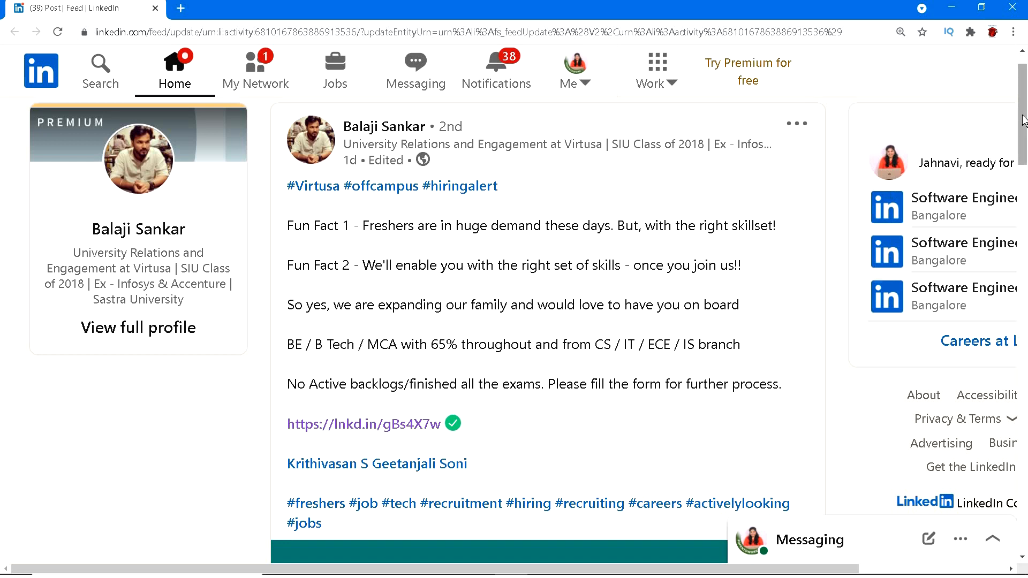
scroll(down, 3)
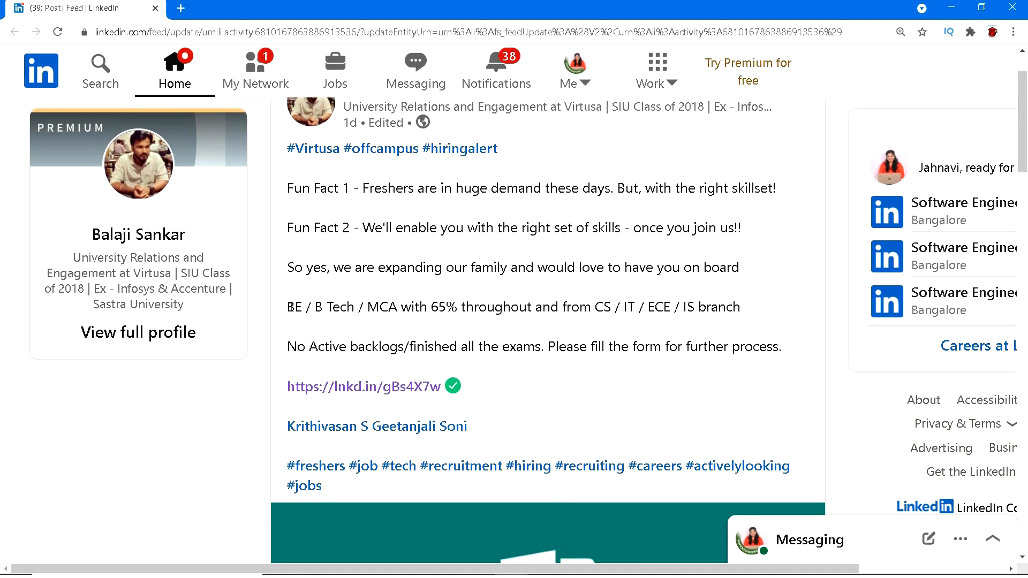
double_click(340, 307)
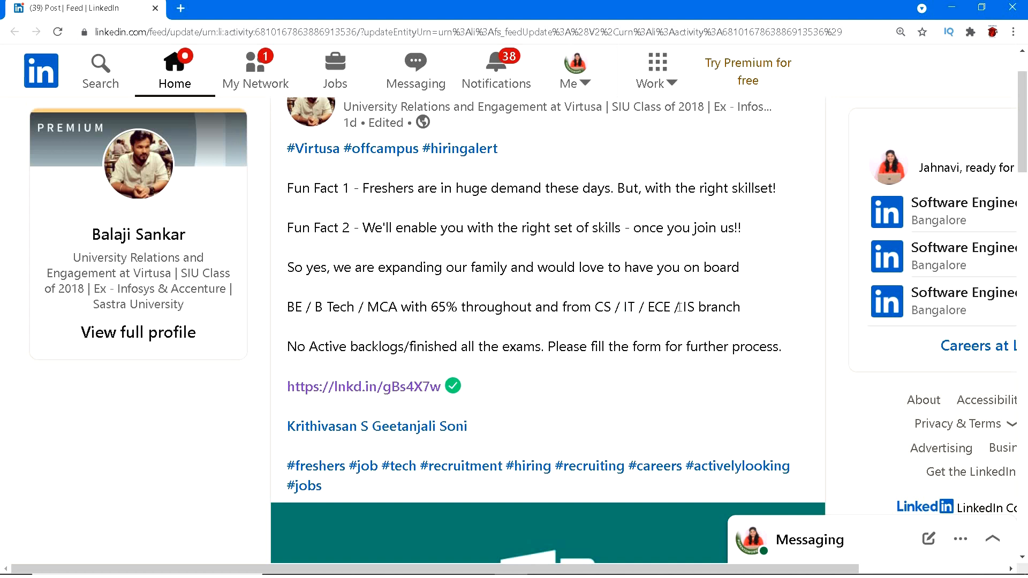
double_click(689, 307)
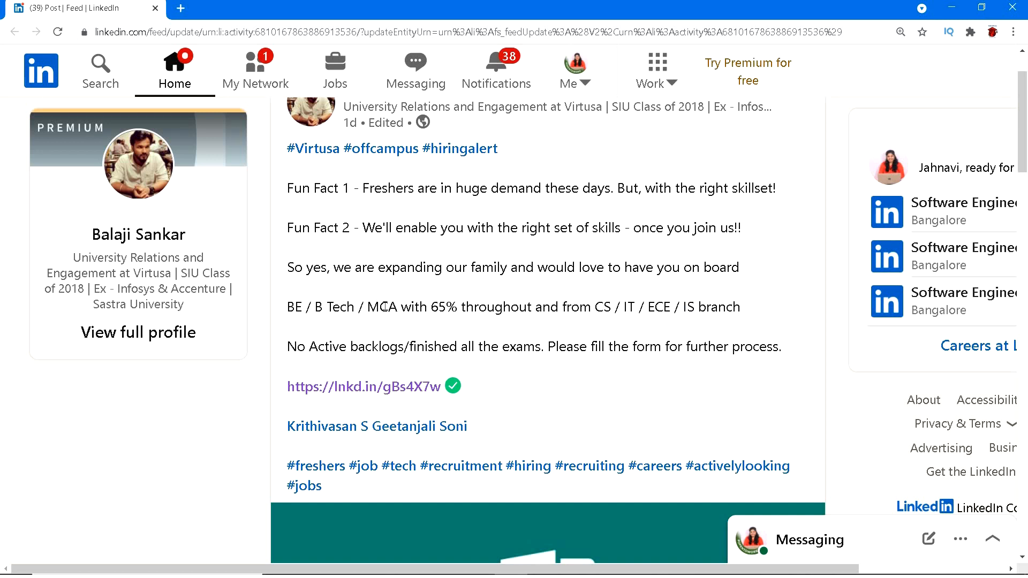
double_click(436, 307)
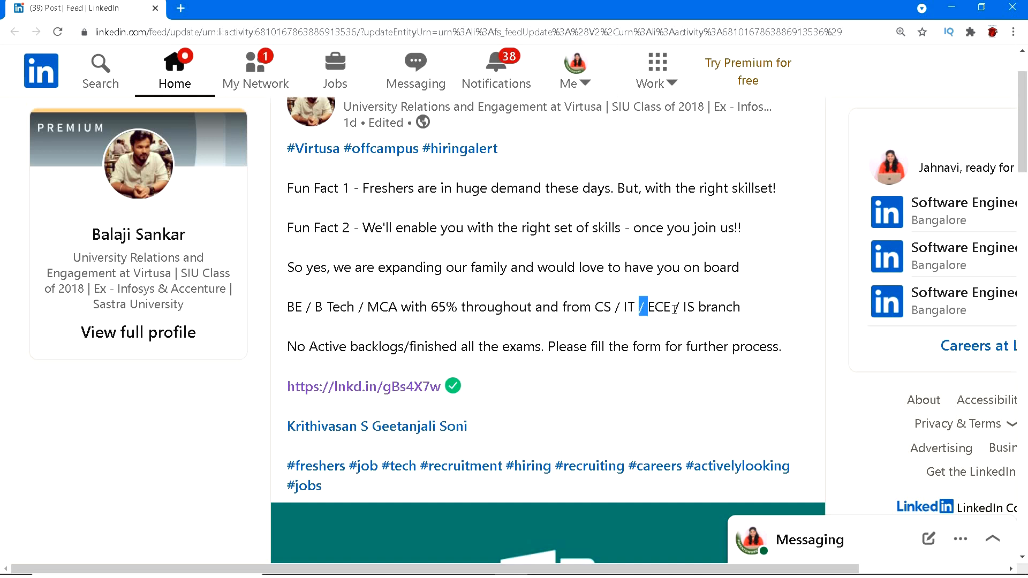
double_click(719, 307)
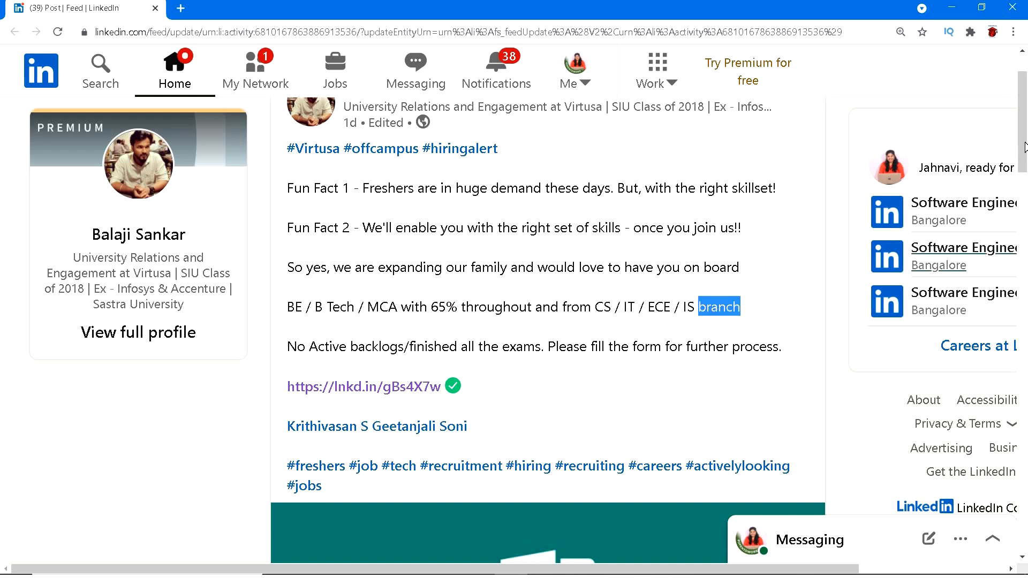
scroll(down, 3)
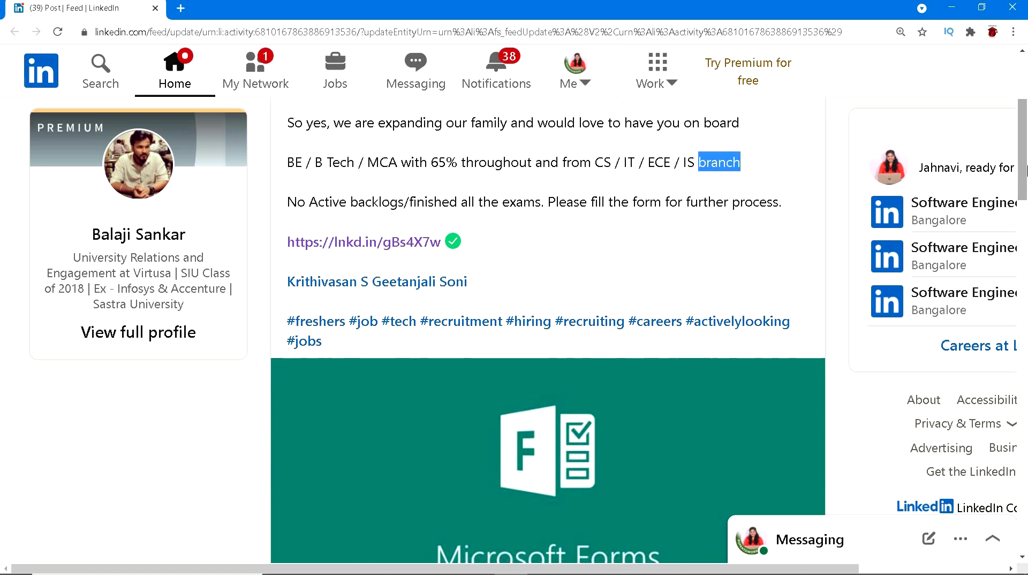
scroll(up, 3)
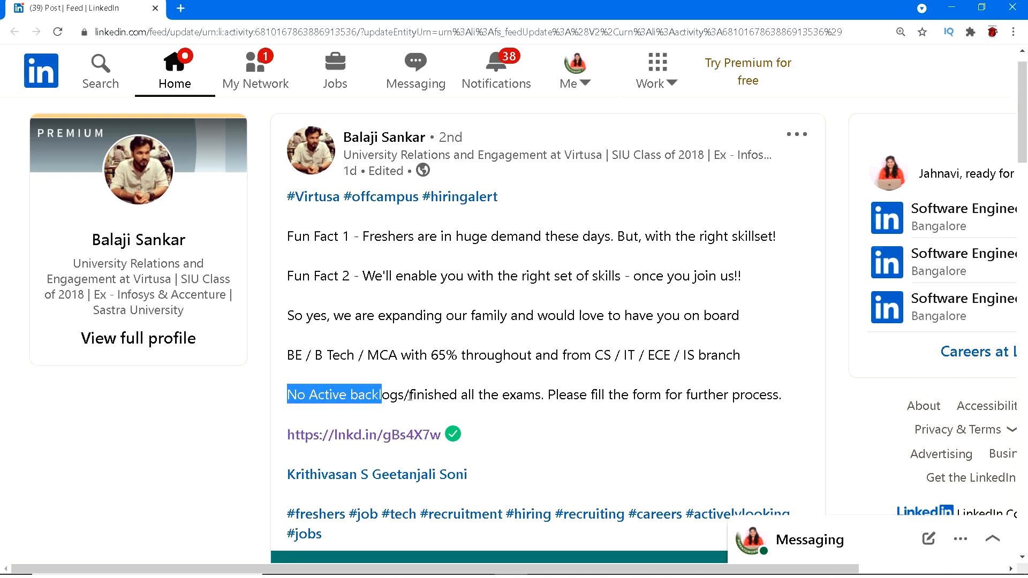
- Highlight the 'finished' exams requirement, then follow the post's lnkd.in form link
double_click(434, 395)
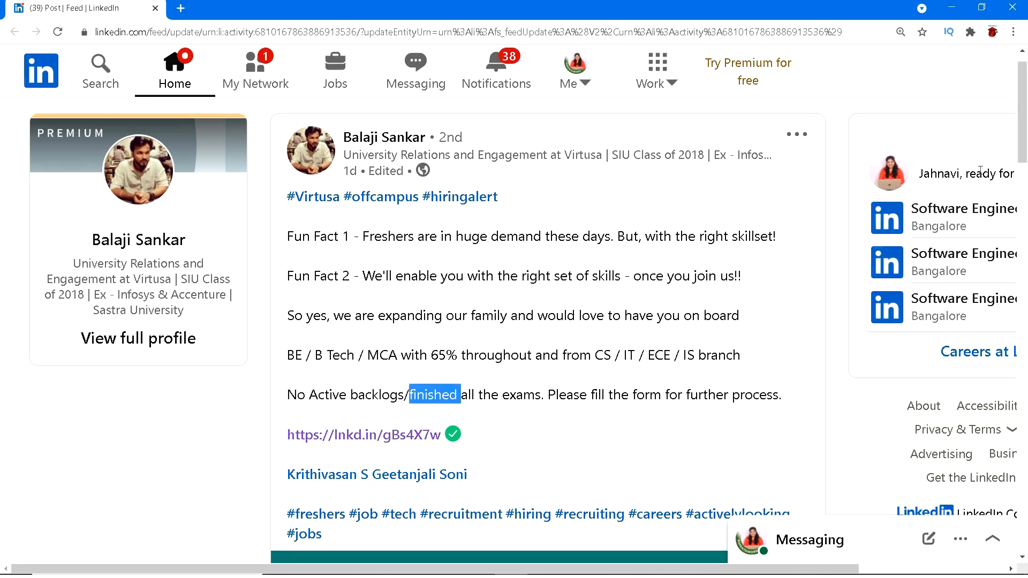
scroll(down, 3)
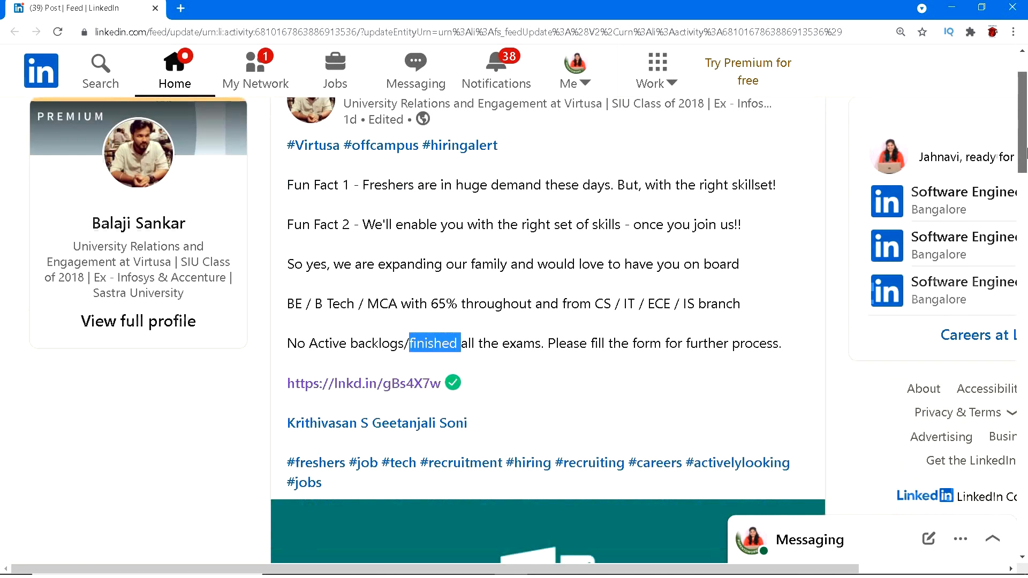
scroll(up, 3)
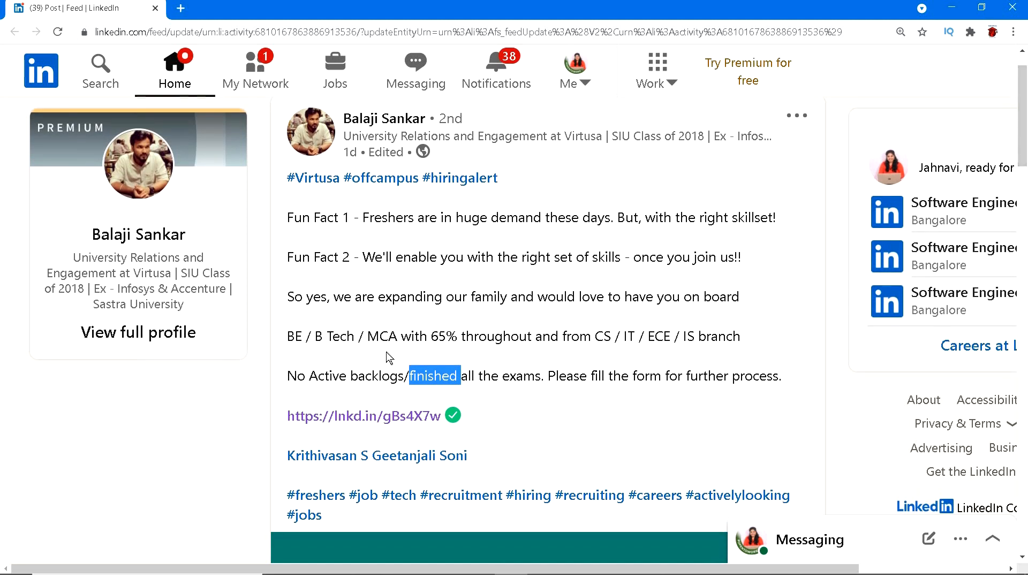
mouse_move(363, 417)
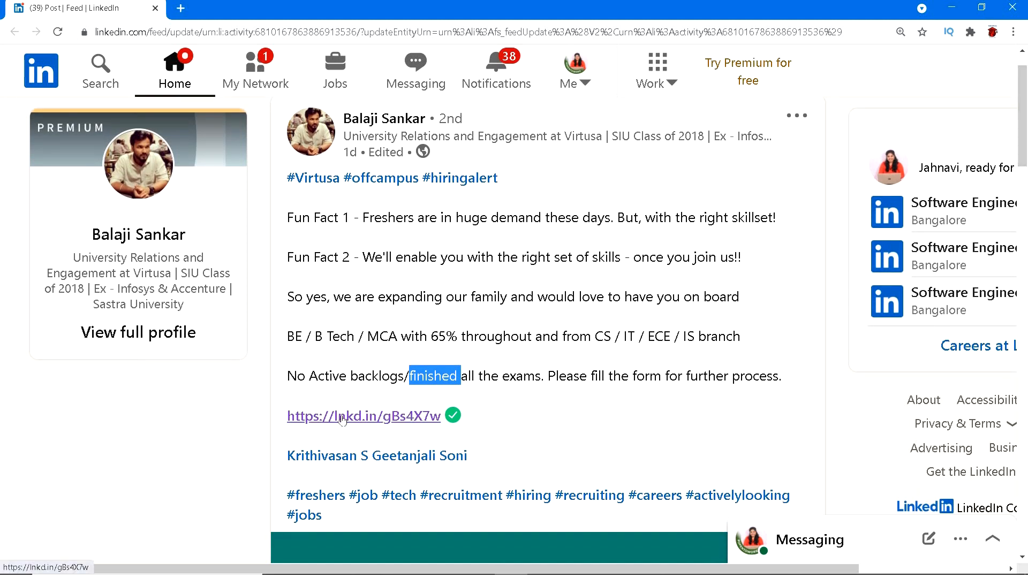
click(362, 417)
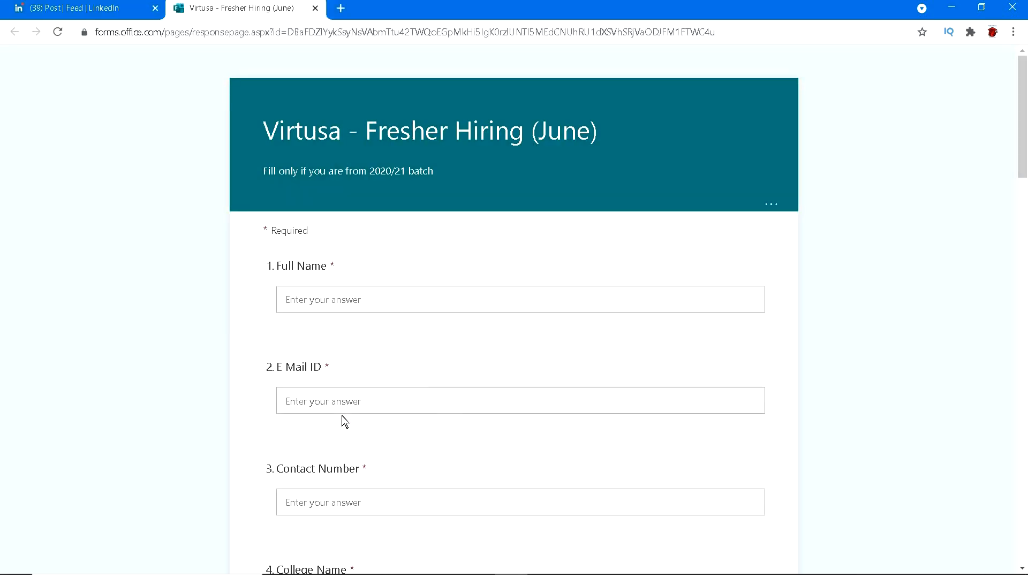
mouse_move(424, 424)
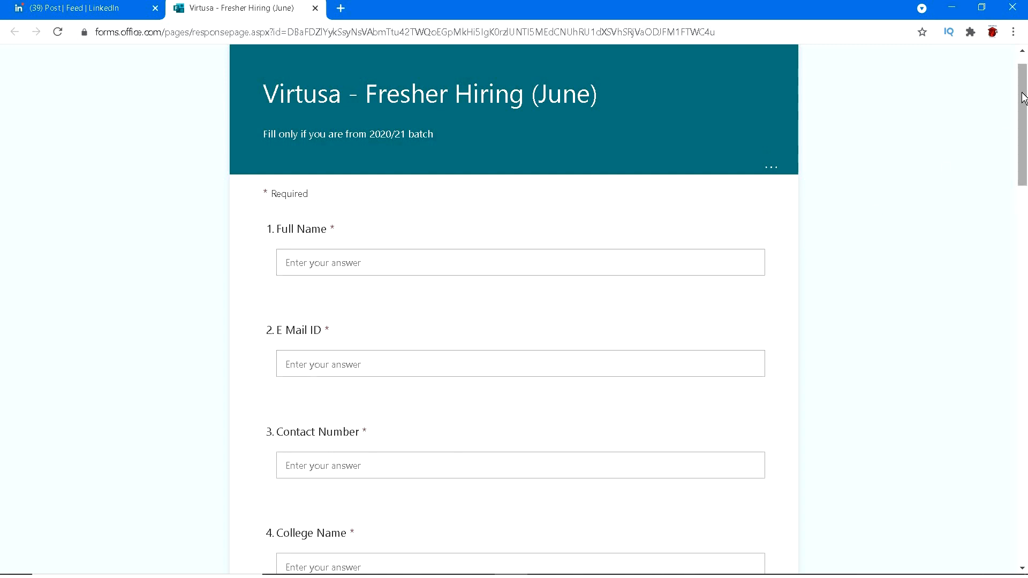
- Scroll the application form to show Full Name, E Mail ID and Degree questions
scroll(down, 3)
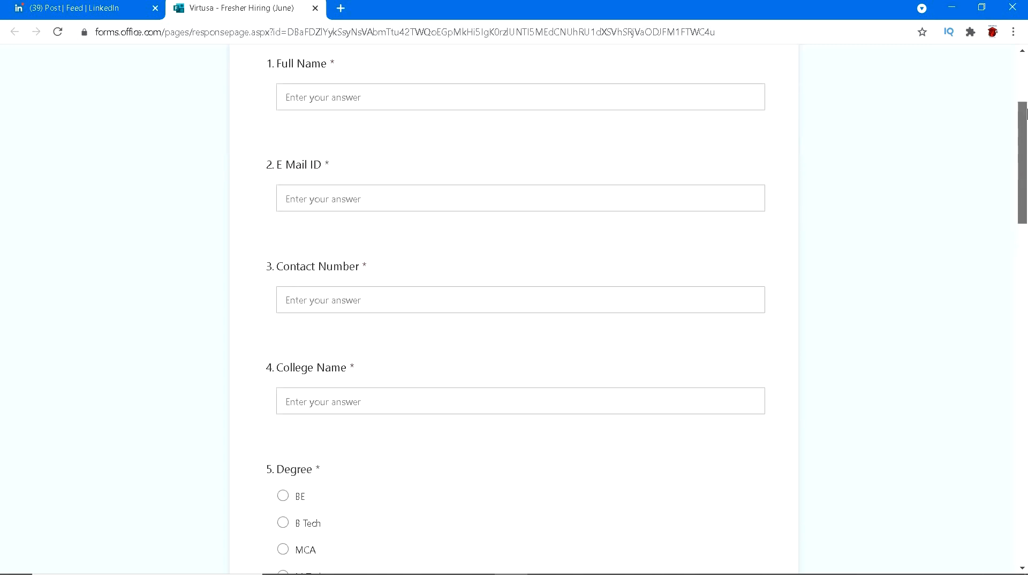
- Scroll to the bottom of the filled Virtusa application and submit it
scroll(down, 3)
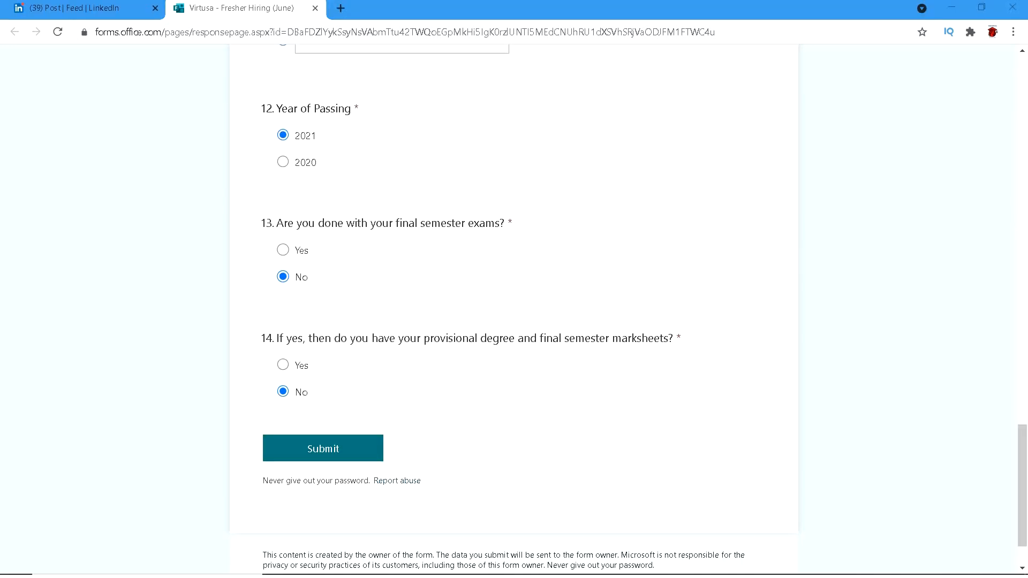
mouse_move(558, 237)
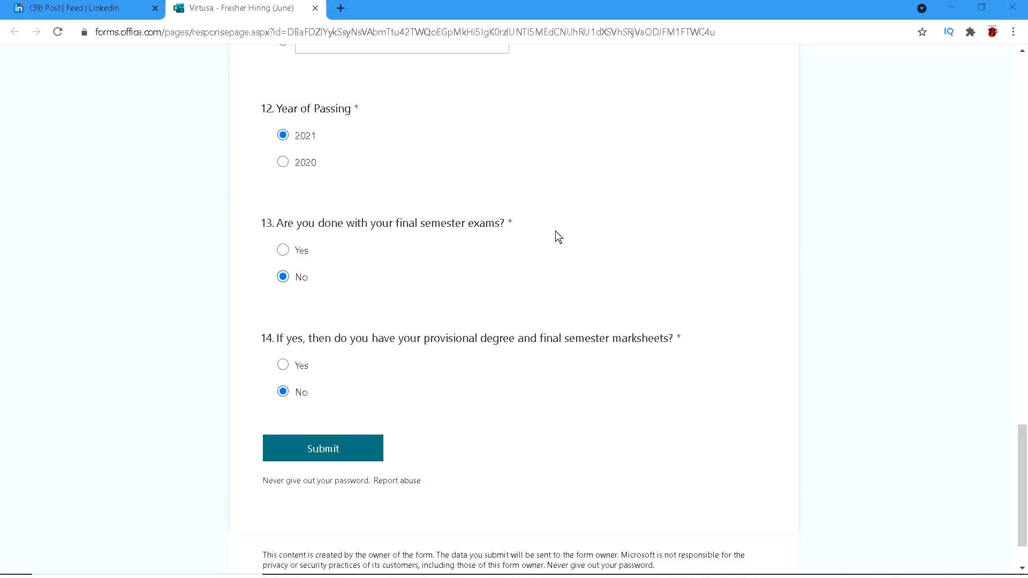
mouse_move(614, 333)
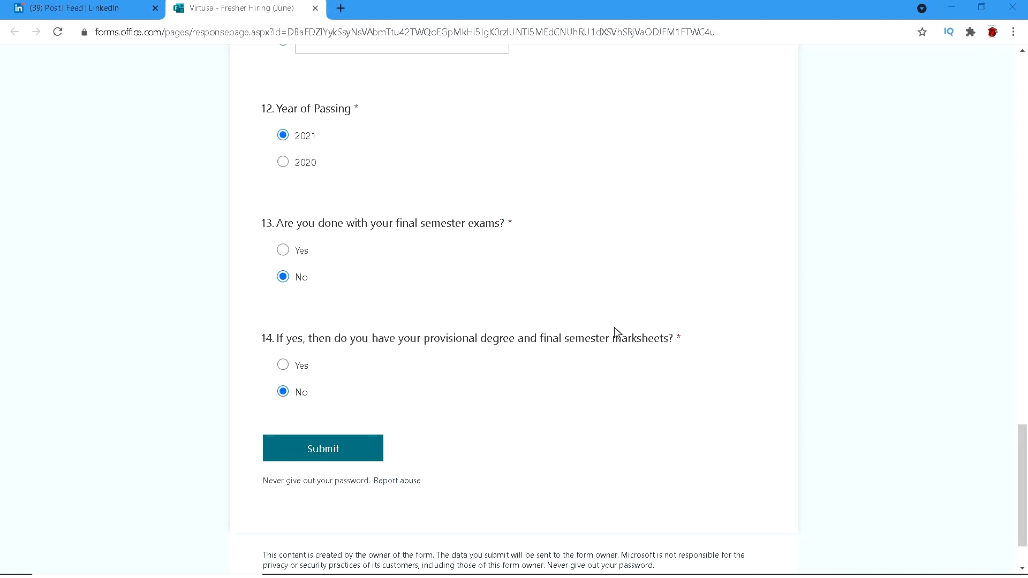
mouse_move(547, 222)
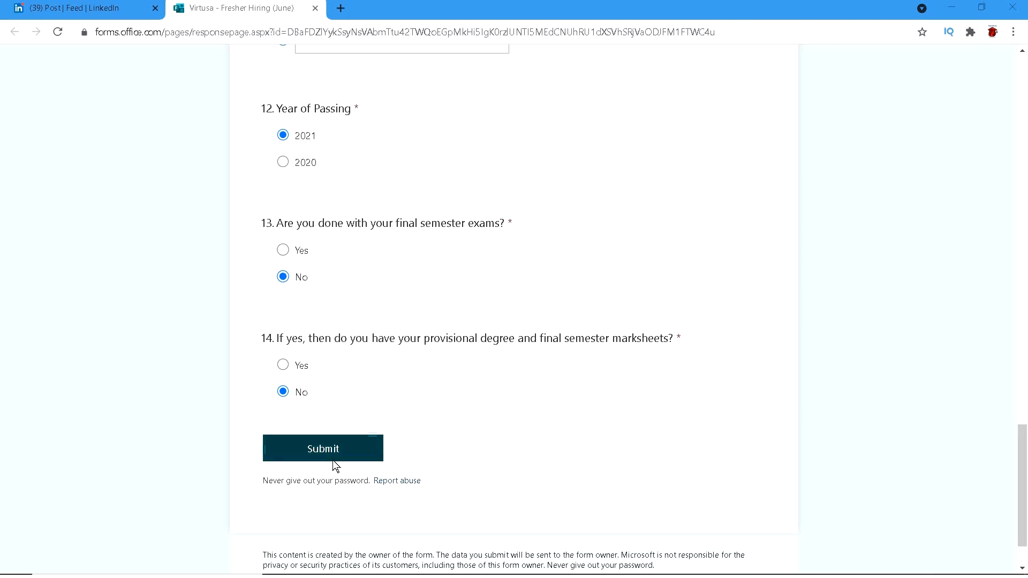
click(322, 448)
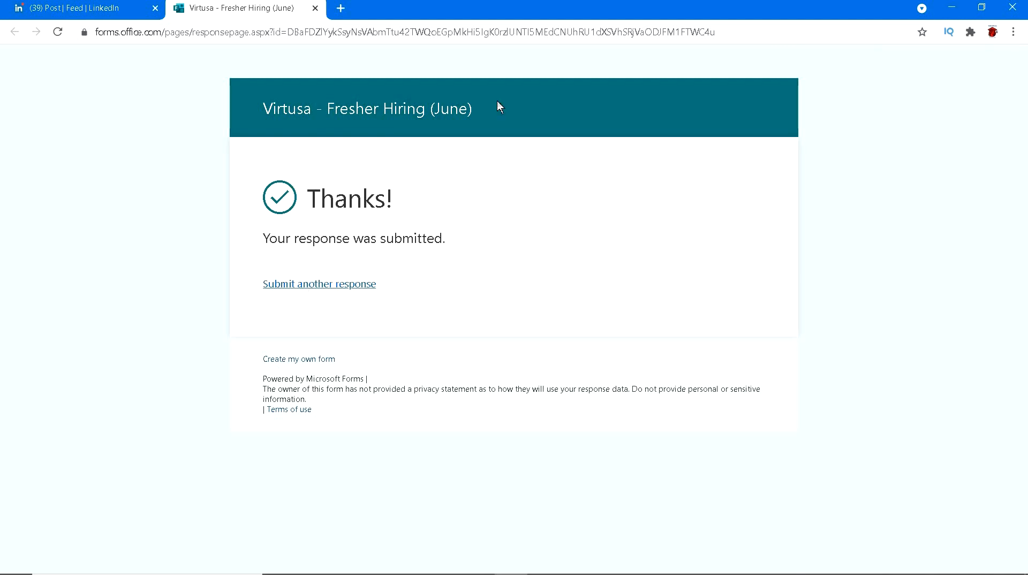
mouse_move(377, 231)
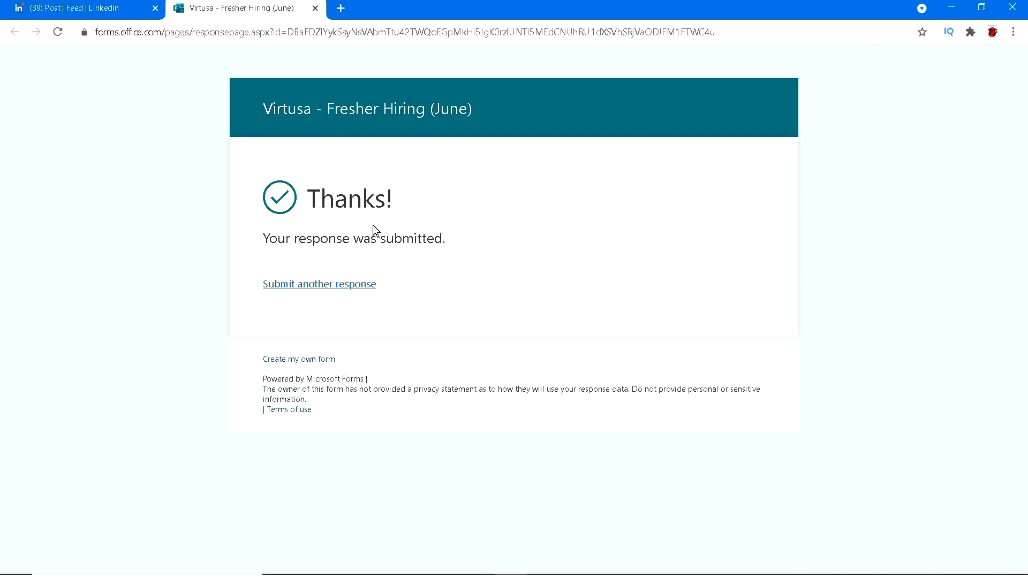
mouse_move(386, 231)
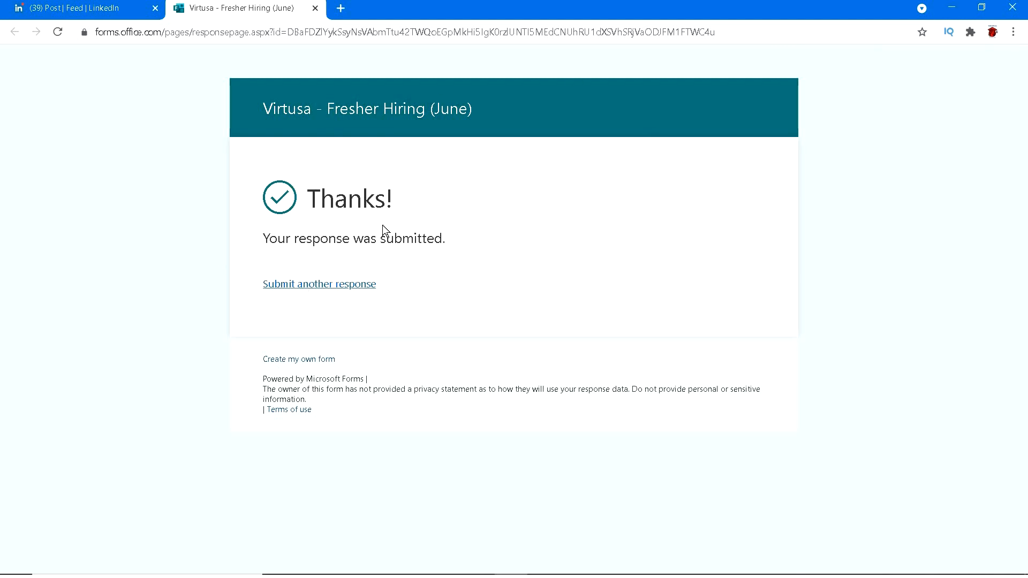